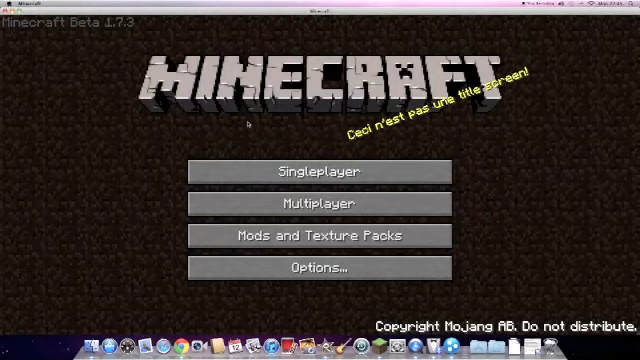
mouse_move(320, 172)
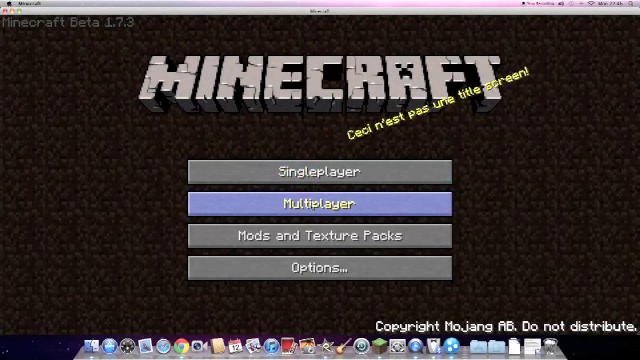
mouse_move(320, 172)
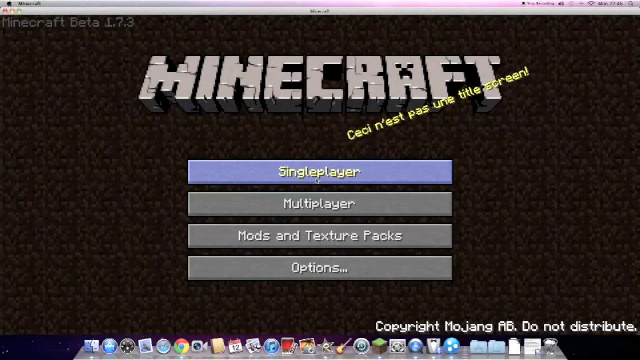
- Start the single-player survival world from the title screen
click(320, 172)
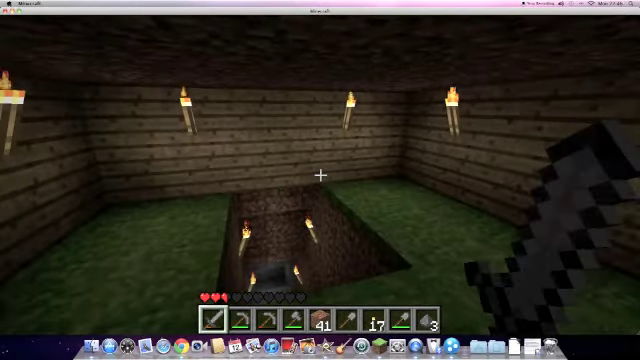
mouse_move(320, 180)
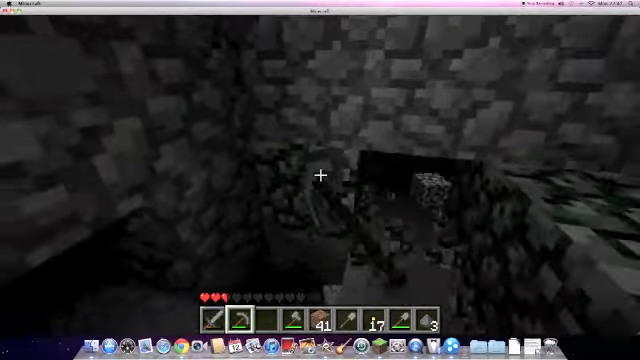
mouse_move(320, 180)
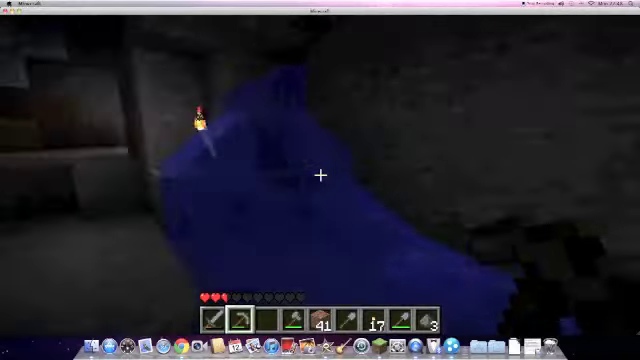
mouse_move(320, 180)
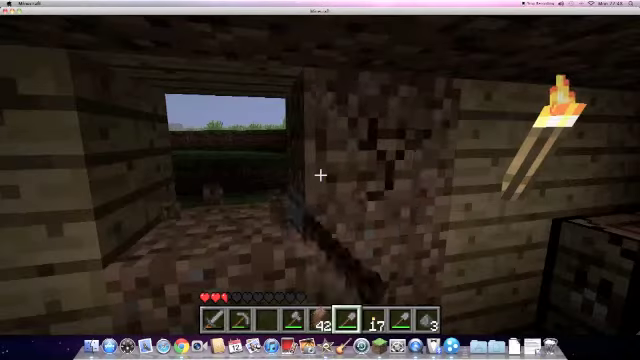
mouse_move(320, 180)
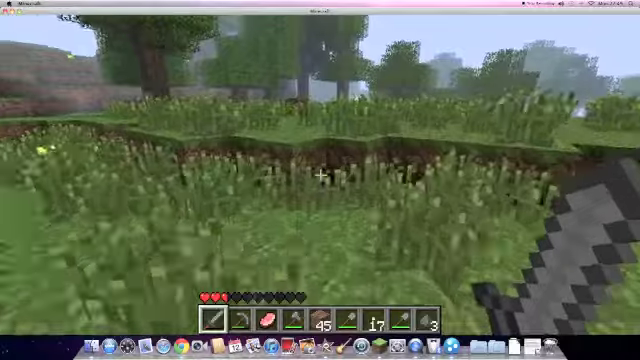
mouse_move(320, 180)
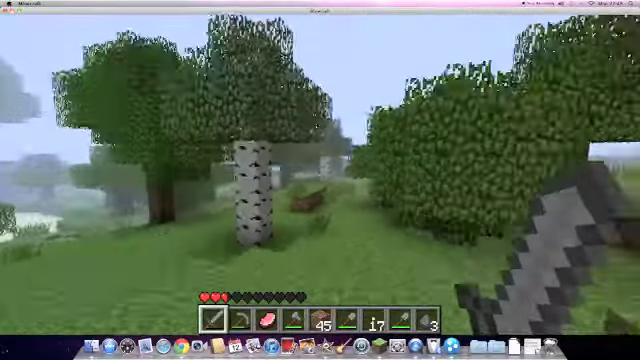
mouse_move(320, 180)
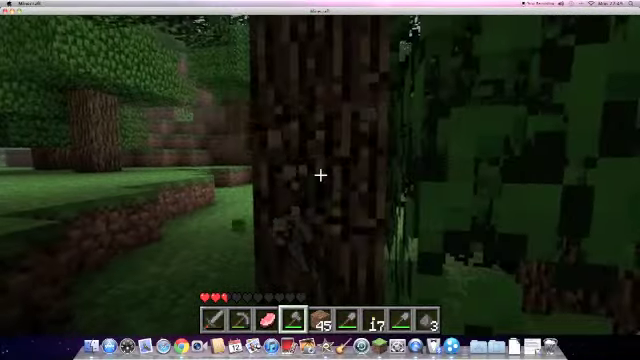
- Chop at the oak tree trunk ahead in the clearing
click(320, 178)
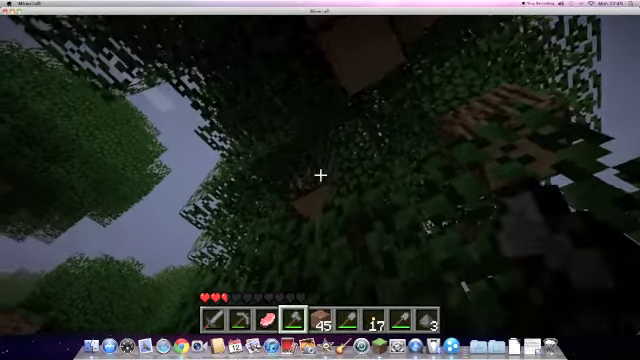
mouse_move(320, 178)
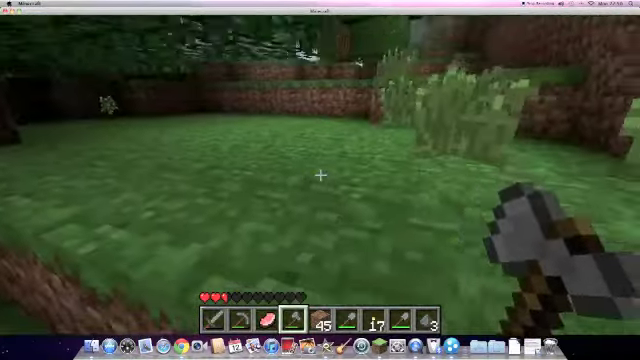
mouse_move(320, 180)
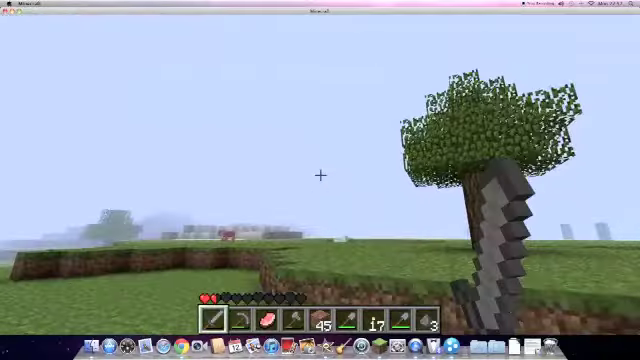
mouse_move(320, 180)
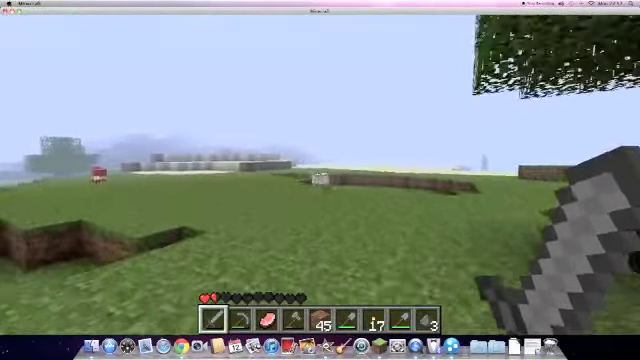
mouse_move(320, 180)
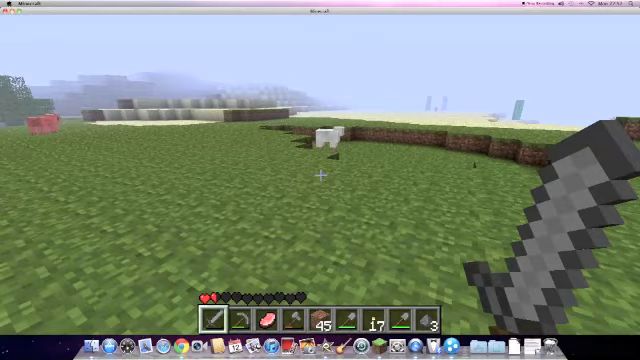
mouse_move(320, 180)
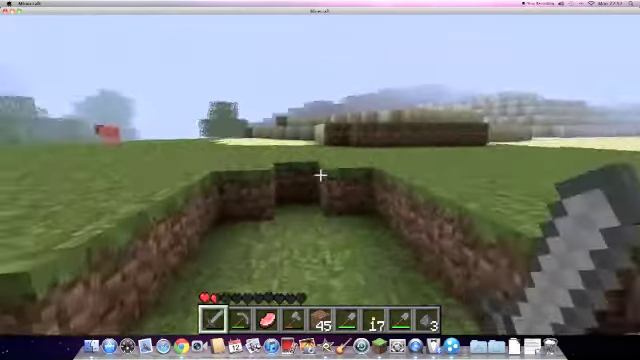
mouse_move(320, 180)
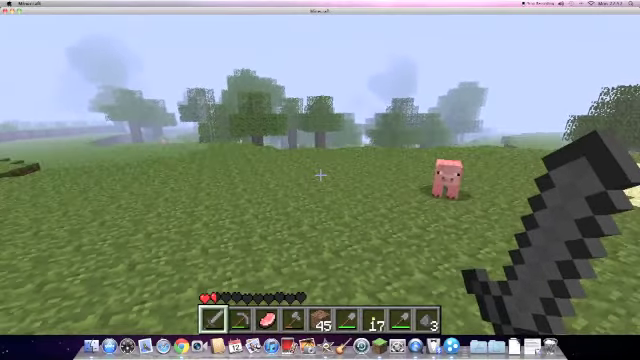
- Check the inventory while out on the meadow near the pigs
key(e)
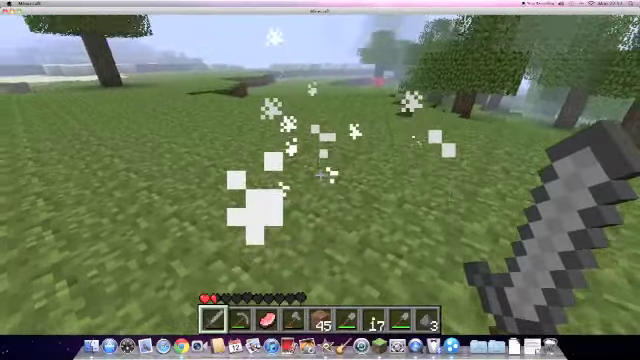
key(e)
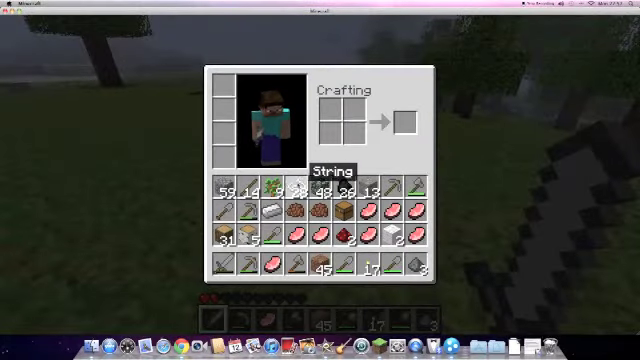
mouse_move(376, 212)
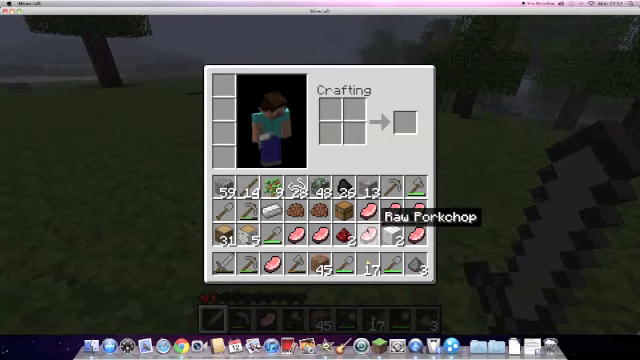
mouse_move(252, 212)
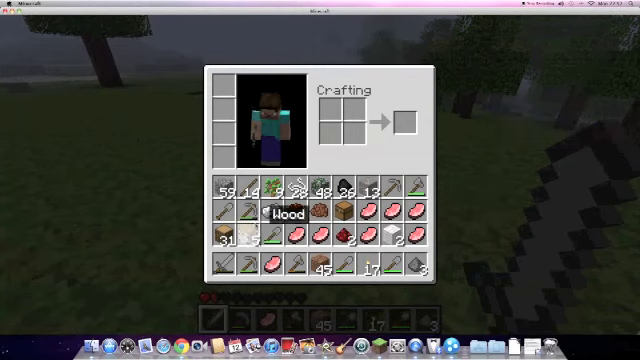
mouse_move(418, 196)
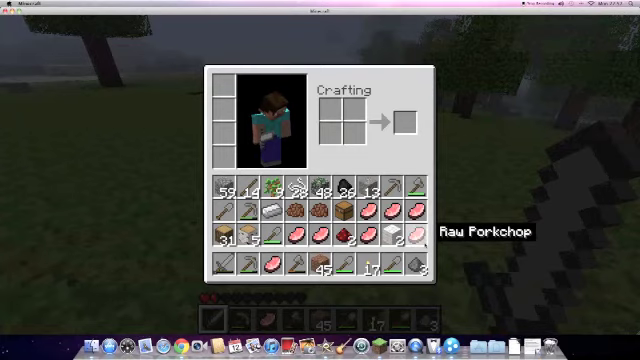
key(e)
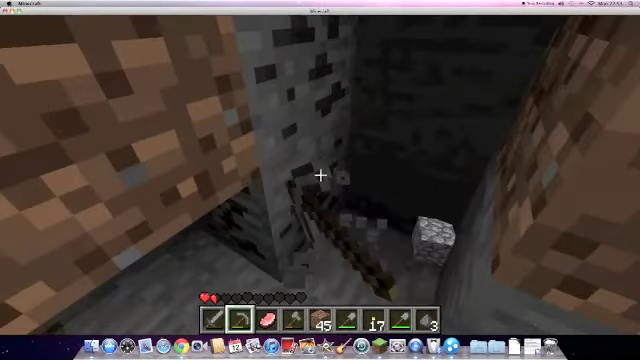
mouse_move(320, 180)
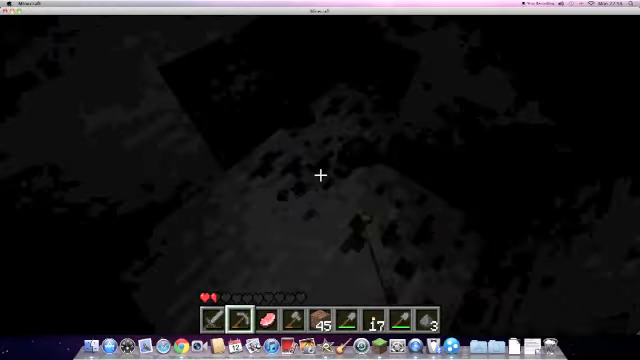
- Review the mined coal and collected items in the inventory, then resume exploring
key(e)
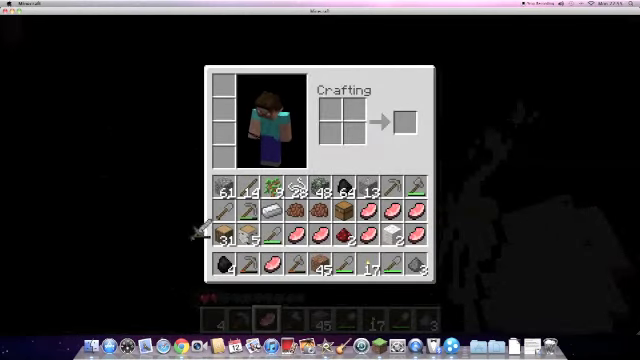
key(Escape)
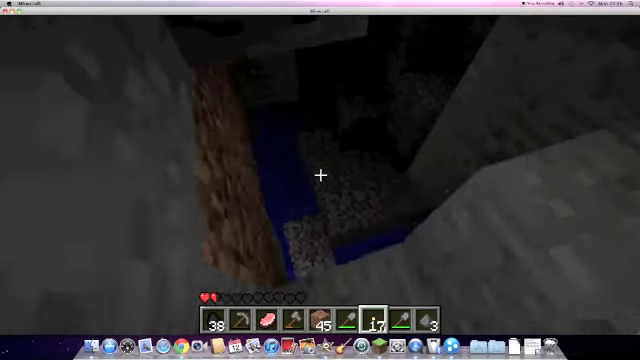
mouse_move(320, 178)
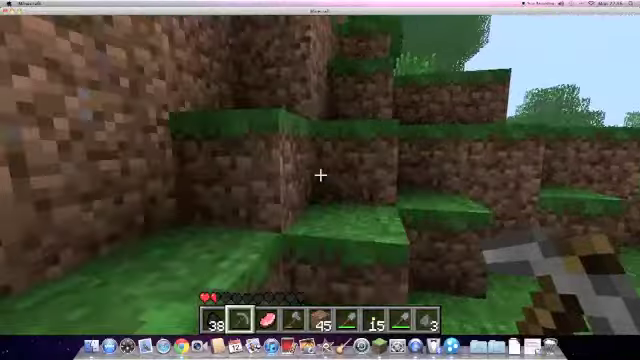
mouse_move(320, 180)
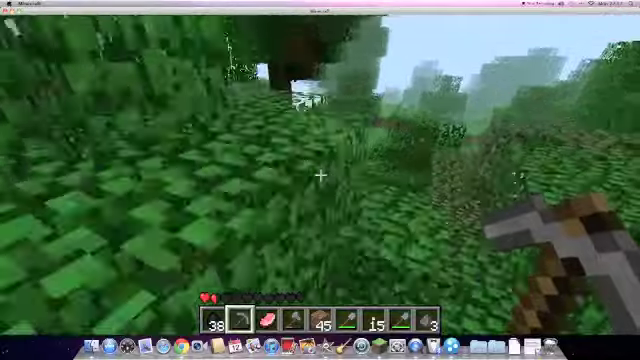
mouse_move(320, 180)
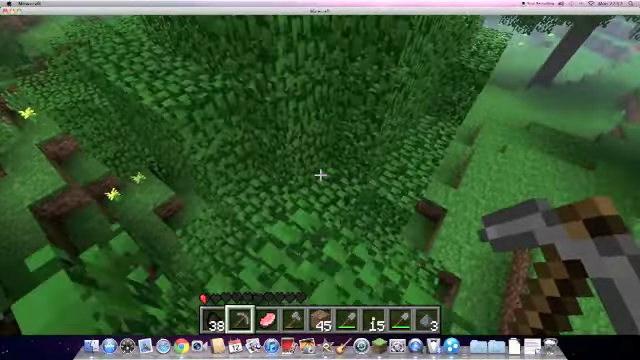
mouse_move(320, 180)
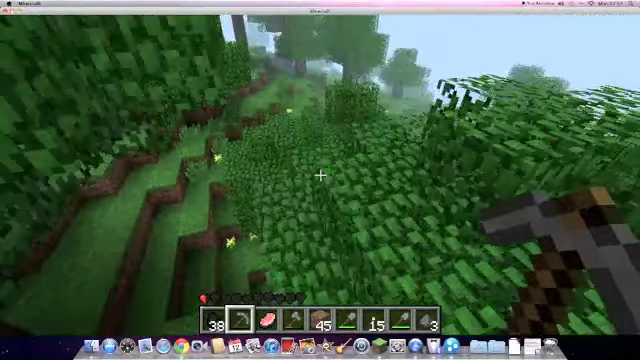